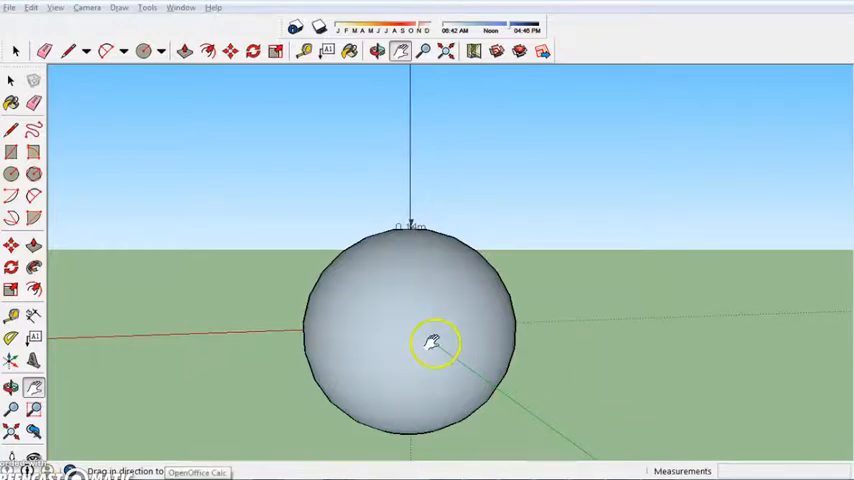
# - Zoom toward the sphere's surface, then pull back and reposition the sphere lower in the view
pyautogui.moveTo(436, 344); pyautogui.dragTo(324, 314)
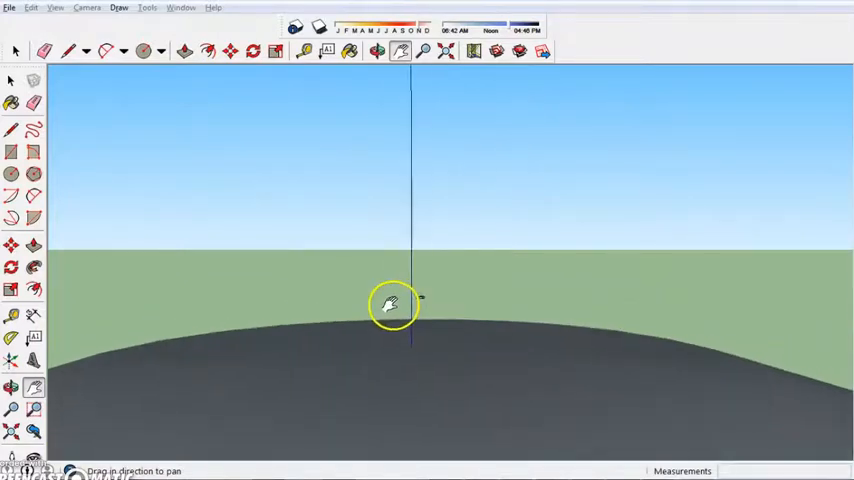
pyautogui.moveTo(390, 304); pyautogui.dragTo(596, 308)
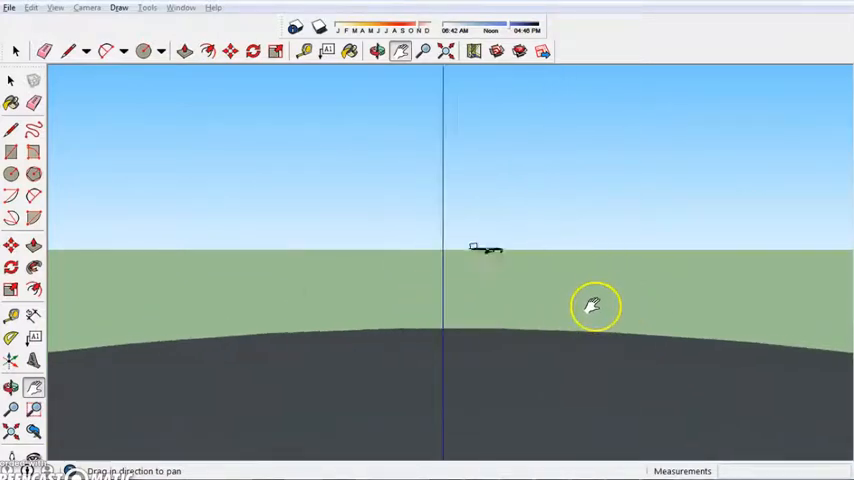
pyautogui.moveTo(596, 304); pyautogui.dragTo(336, 284)
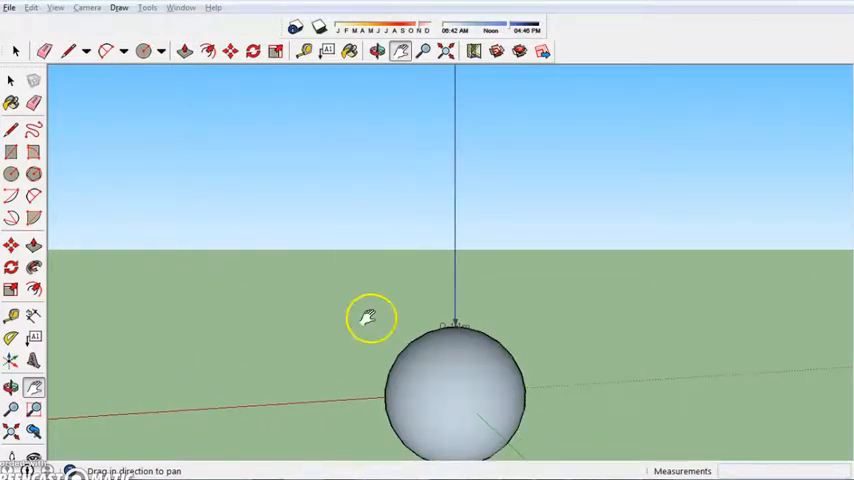
pyautogui.moveTo(370, 318); pyautogui.dragTo(344, 188)
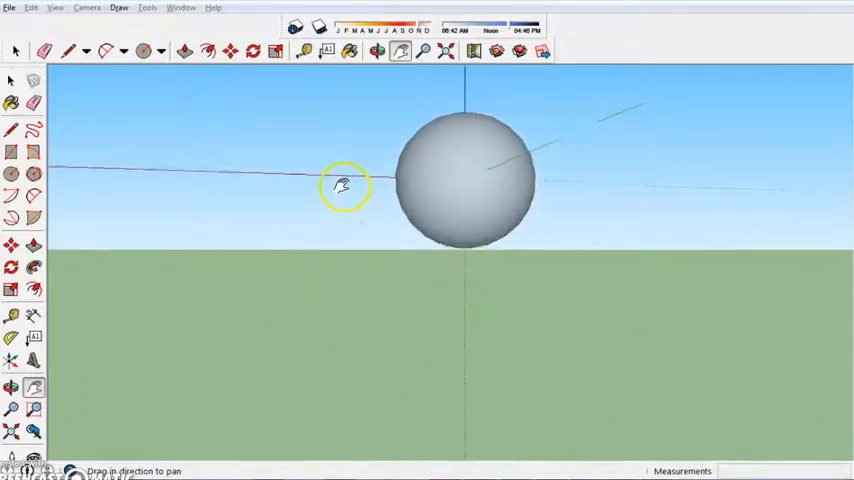
pyautogui.moveTo(344, 188); pyautogui.dragTo(328, 372)
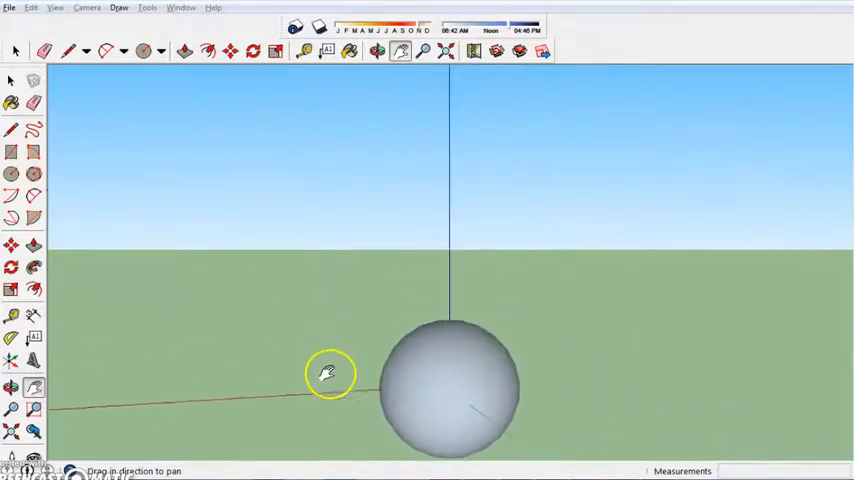
pyautogui.moveTo(330, 372); pyautogui.dragTo(496, 228)
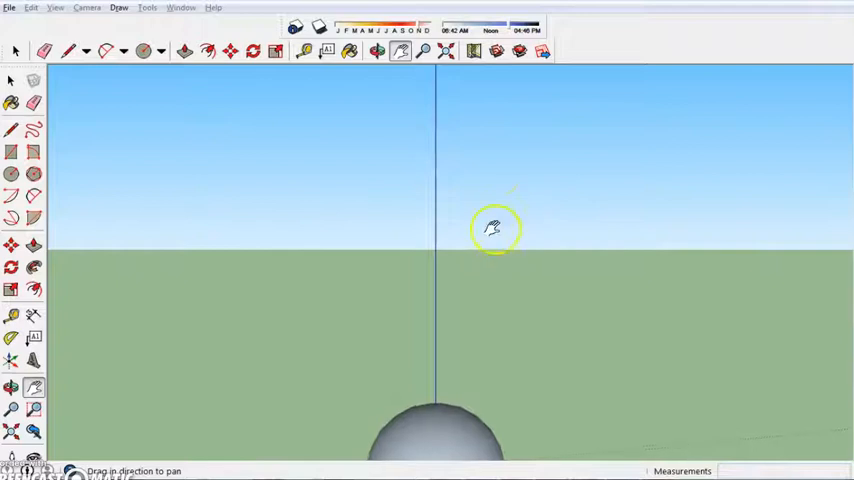
pyautogui.moveTo(496, 228); pyautogui.dragTo(528, 248)
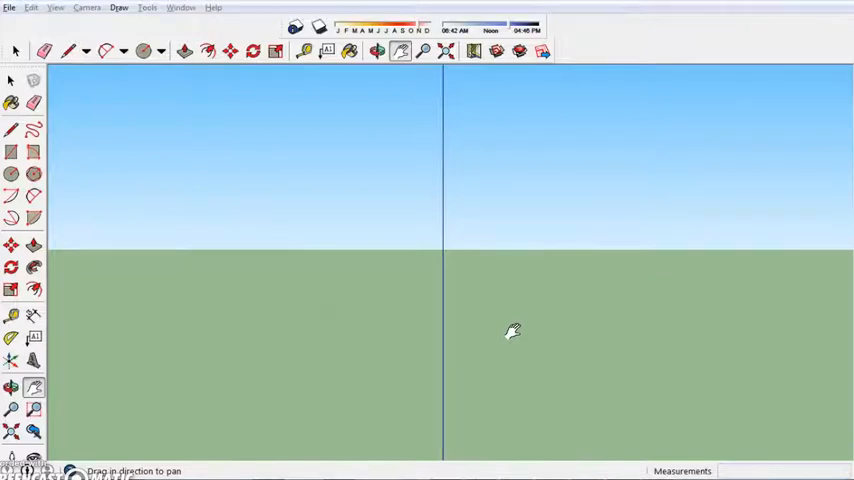
pyautogui.moveTo(518, 320)
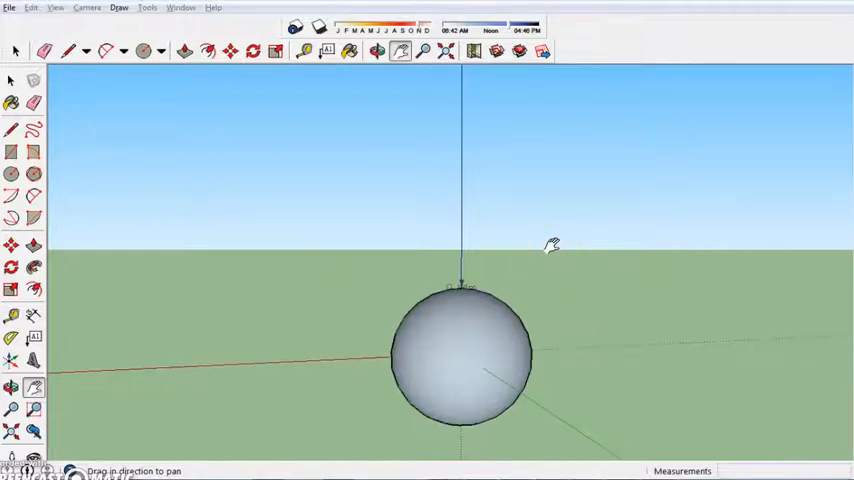
pyautogui.moveTo(550, 160)
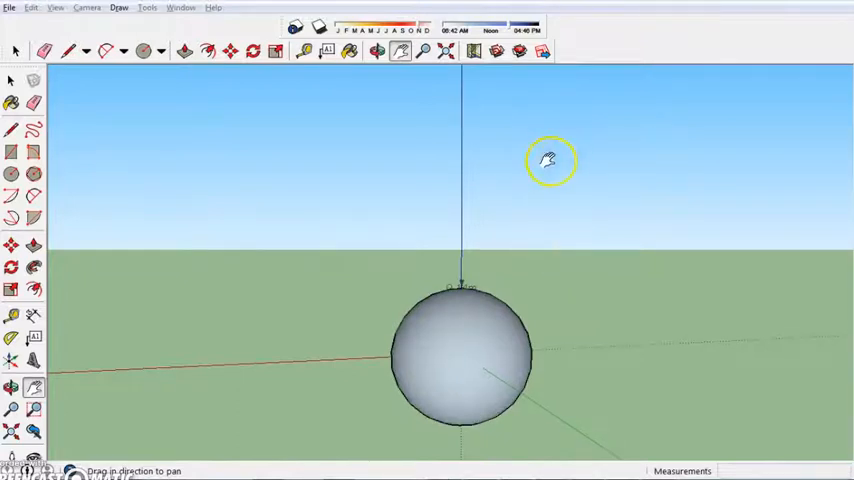
# - Orbit and move the camera near the surface so the airplane sits on the horizon
pyautogui.moveTo(548, 160); pyautogui.dragTo(548, 242)
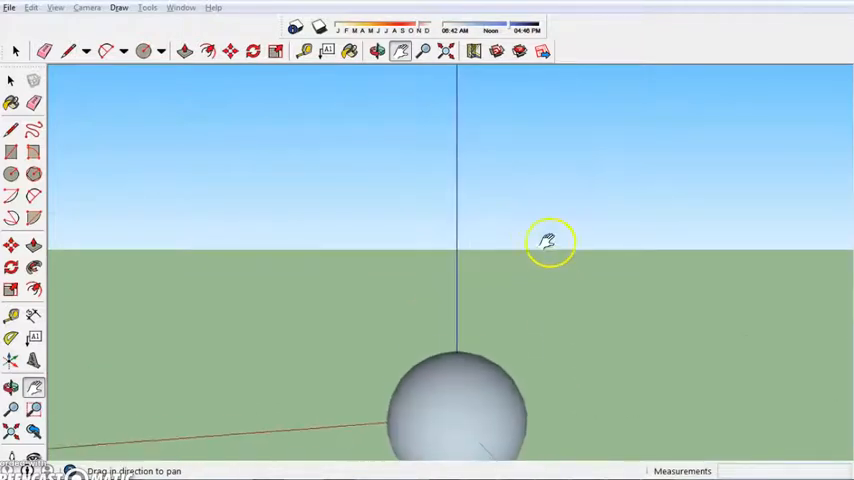
pyautogui.moveTo(548, 242); pyautogui.dragTo(538, 138)
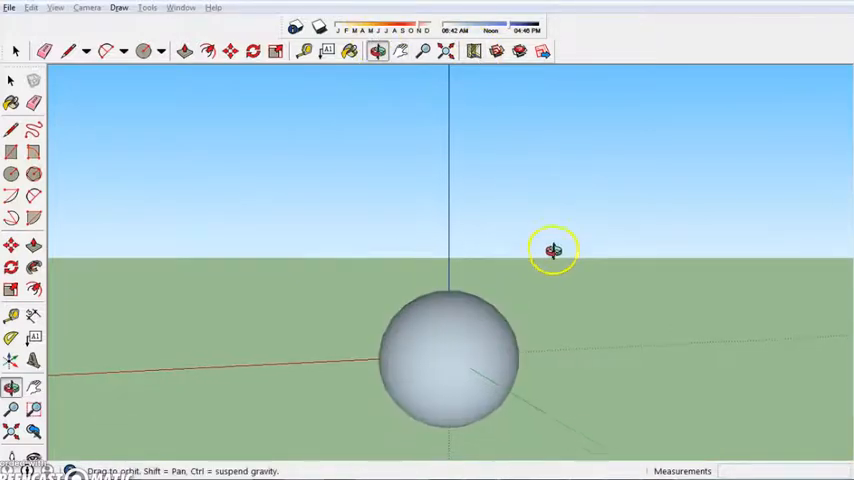
pyautogui.moveTo(552, 250); pyautogui.dragTo(548, 296)
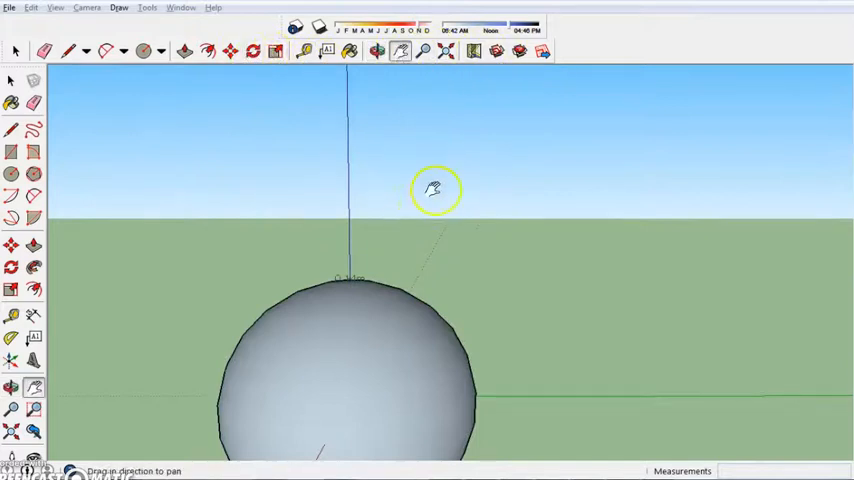
pyautogui.moveTo(436, 190); pyautogui.dragTo(530, 256)
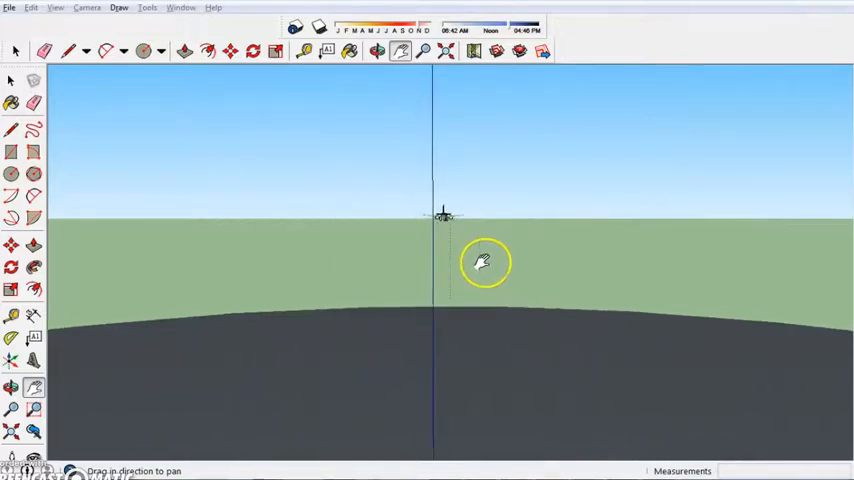
pyautogui.moveTo(484, 264); pyautogui.dragTo(510, 178)
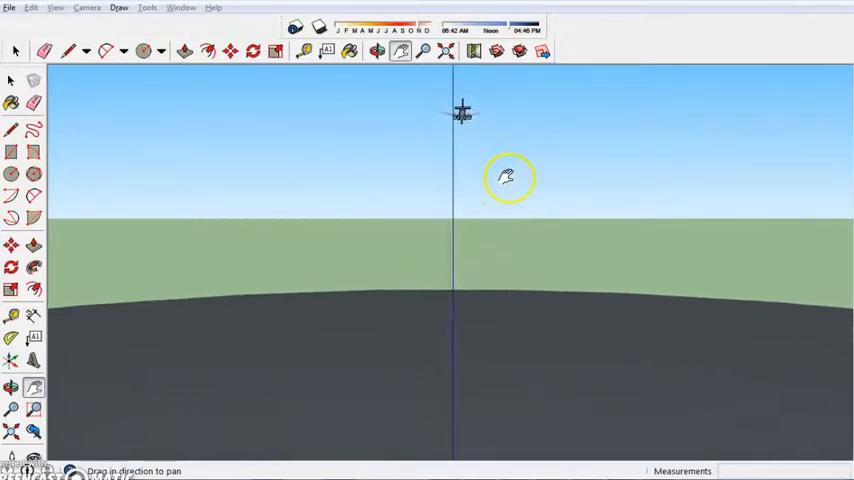
pyautogui.moveTo(508, 178); pyautogui.dragTo(448, 246)
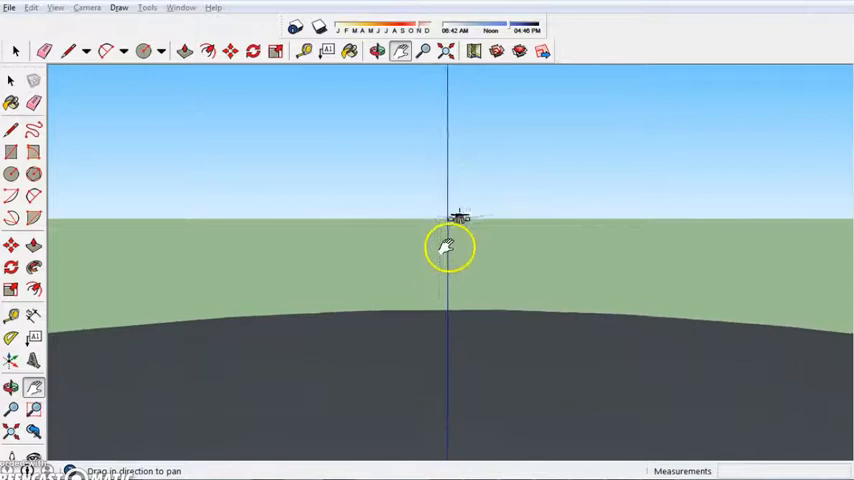
# - Pan along the sphere's surface and settle the airplane on the horizon line
pyautogui.moveTo(448, 246); pyautogui.dragTo(460, 360)
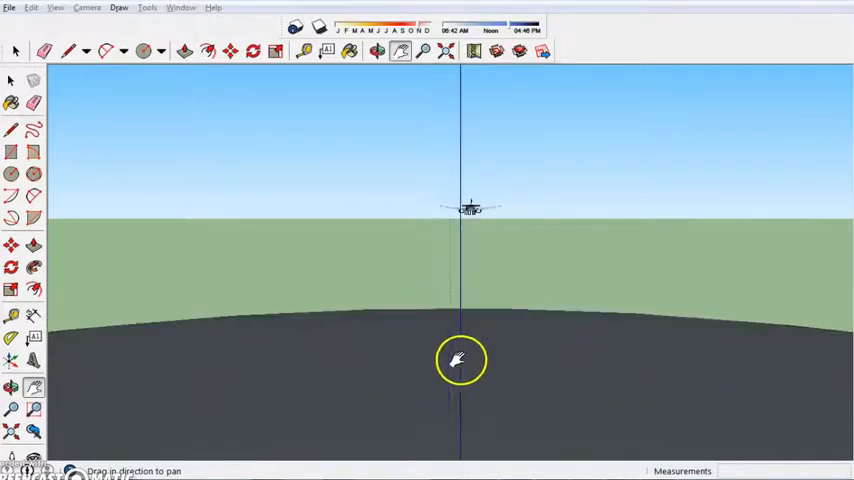
pyautogui.moveTo(462, 358); pyautogui.dragTo(462, 240)
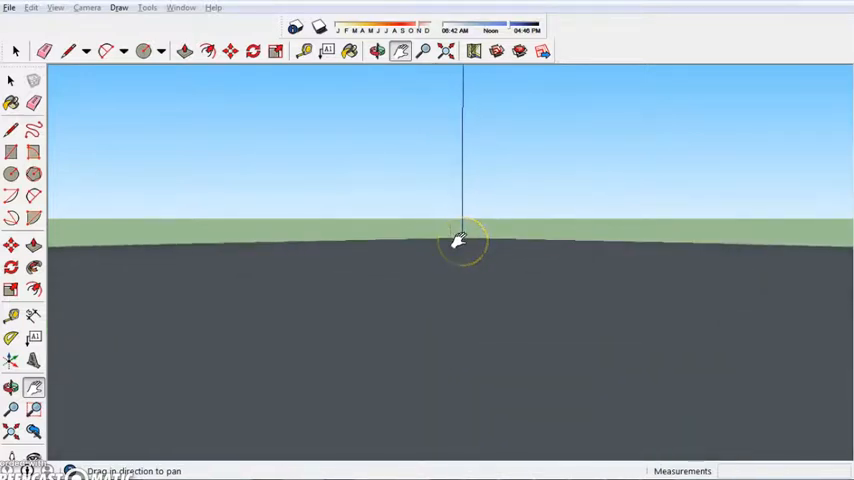
pyautogui.moveTo(460, 244); pyautogui.dragTo(444, 272)
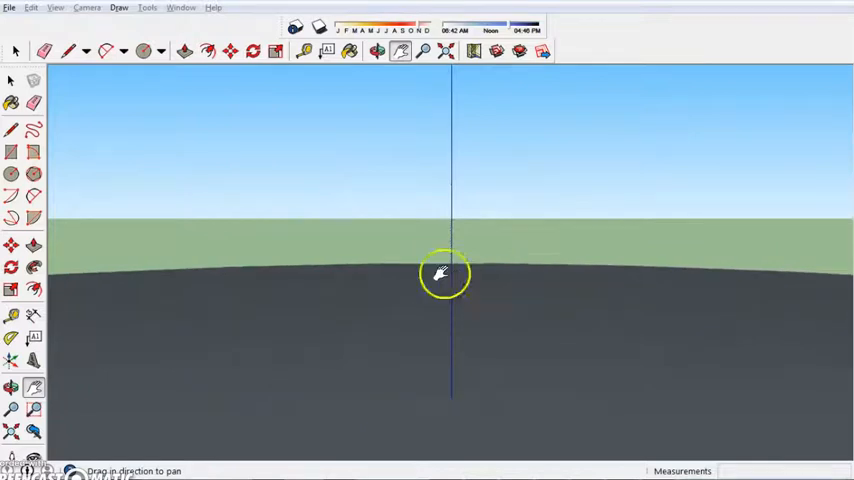
pyautogui.moveTo(444, 274); pyautogui.dragTo(656, 296)
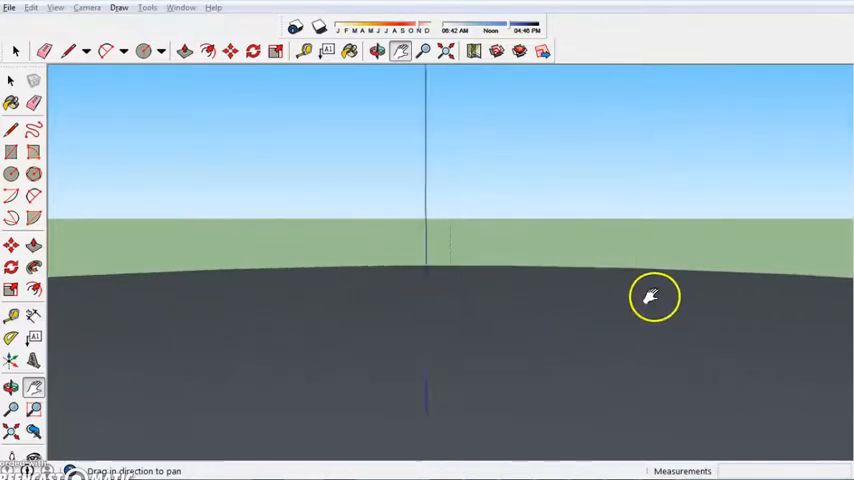
pyautogui.moveTo(656, 296); pyautogui.dragTo(296, 332)
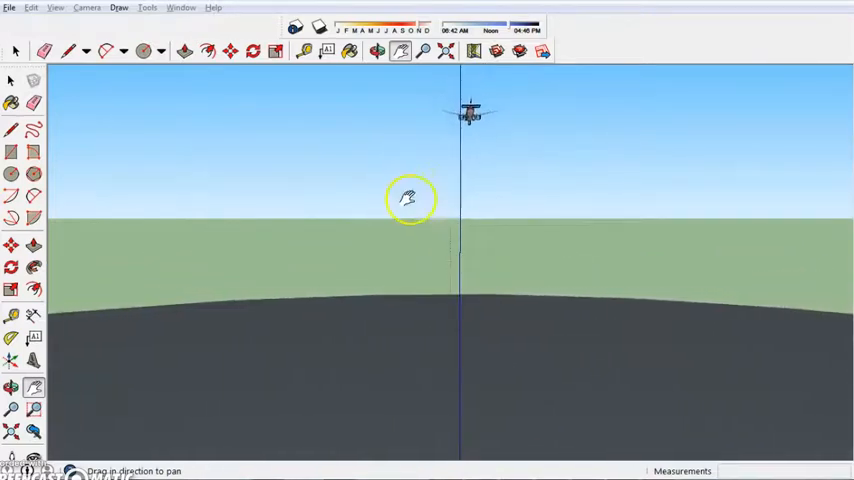
pyautogui.moveTo(410, 196); pyautogui.dragTo(410, 310)
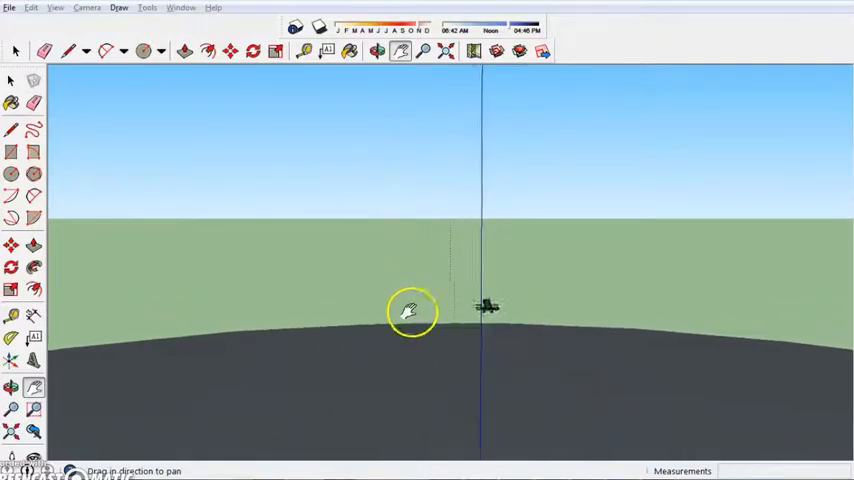
# - Orbit the camera around the airplane to view it from the side above the curved surface
pyautogui.click(376, 52)
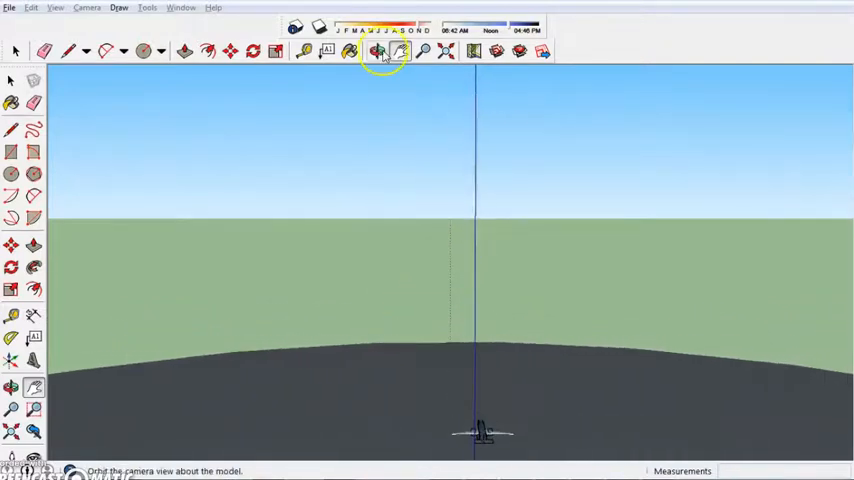
pyautogui.click(378, 52)
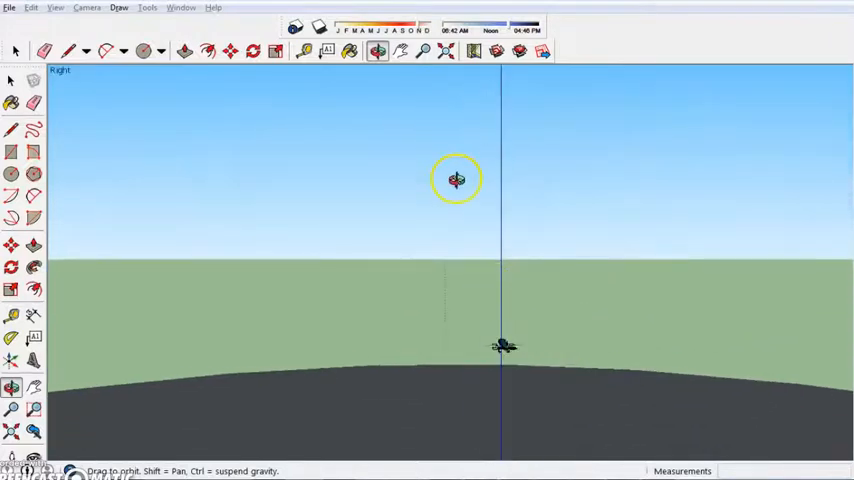
pyautogui.moveTo(458, 180); pyautogui.dragTo(516, 292)
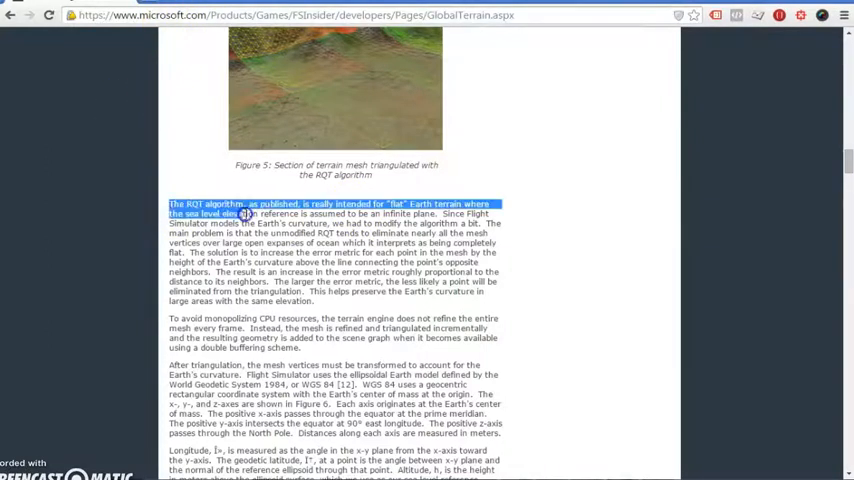
# - Highlight the ROAM algorithm paragraph on the FSX Global Terrain page
pyautogui.moveTo(242, 214); pyautogui.dragTo(184, 252)
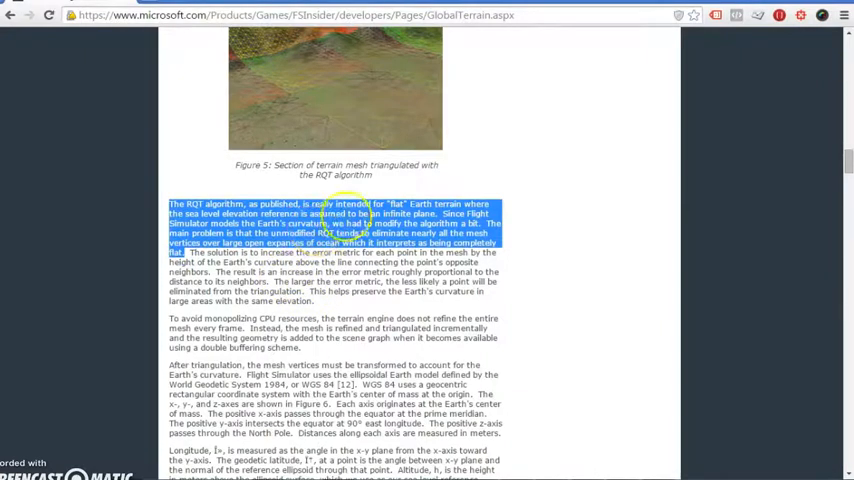
pyautogui.moveTo(420, 186)
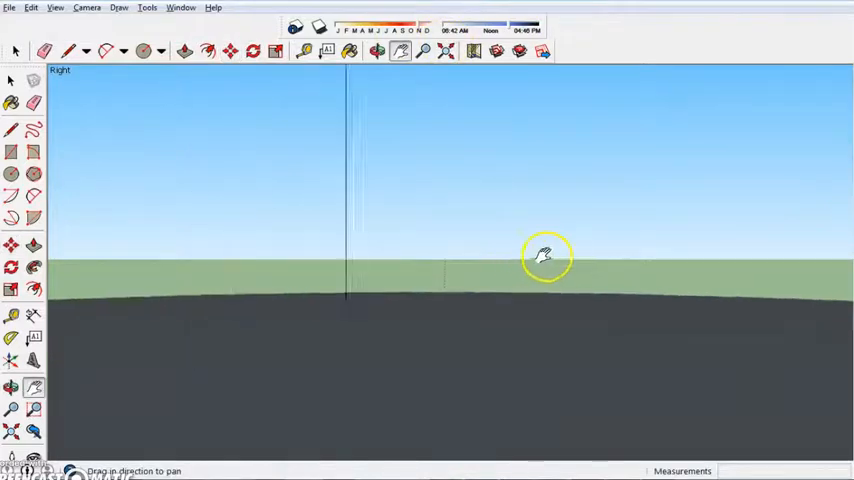
# - Push the camera down into the sphere's surface until grey fills the view
pyautogui.moveTo(548, 256); pyautogui.dragTo(548, 232)
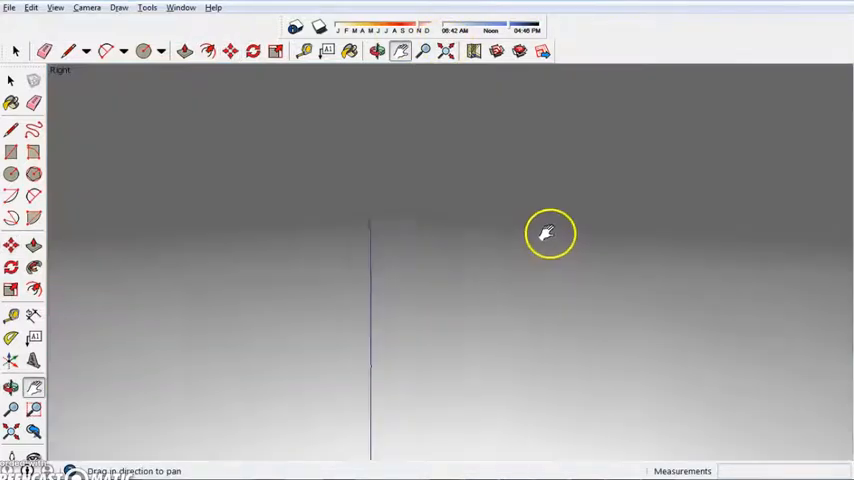